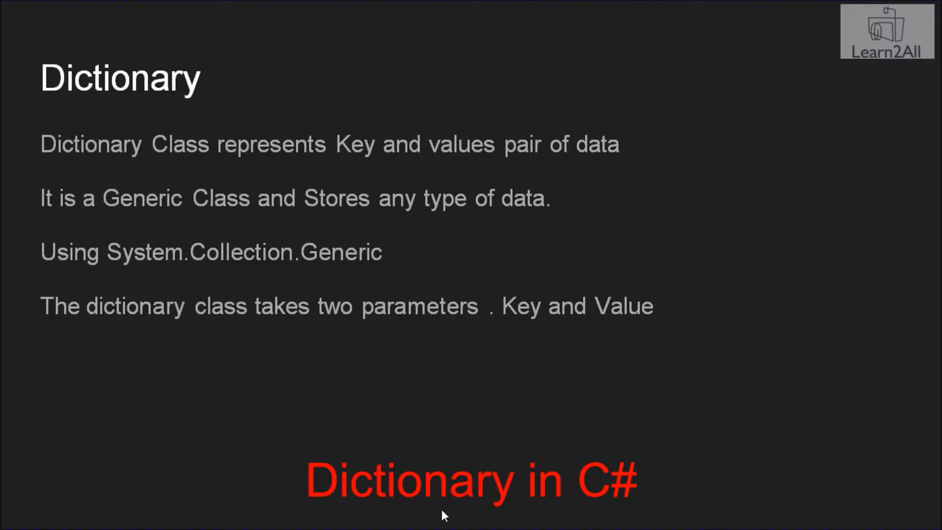
# Step: Review the productdata string-string declaration and the Soap entry with value 500
pyautogui.click(481, 515)
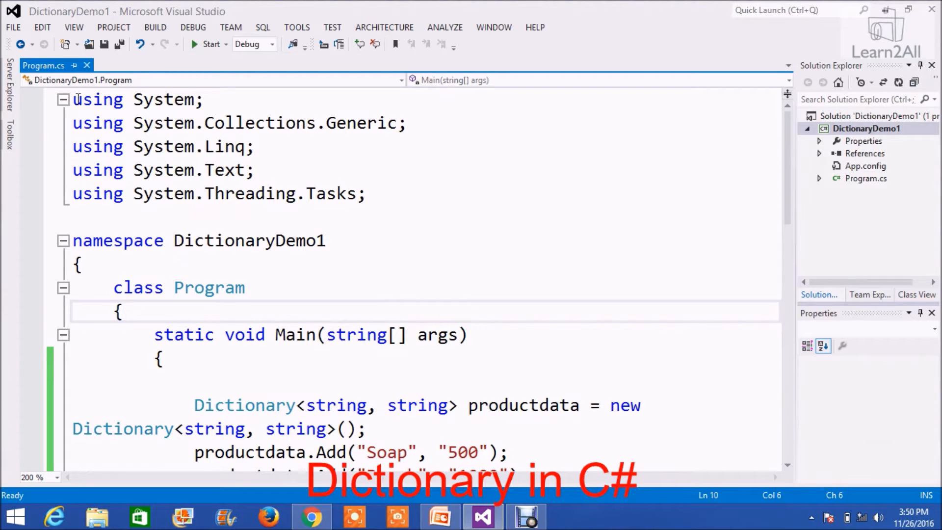
pyautogui.moveTo(72, 123); pyautogui.dragTo(252, 123)
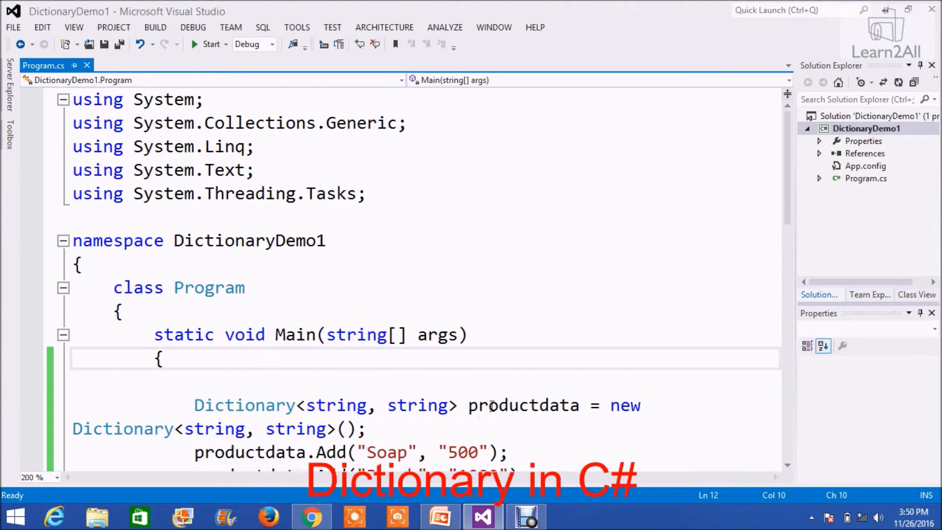
pyautogui.doubleClick(522, 404)
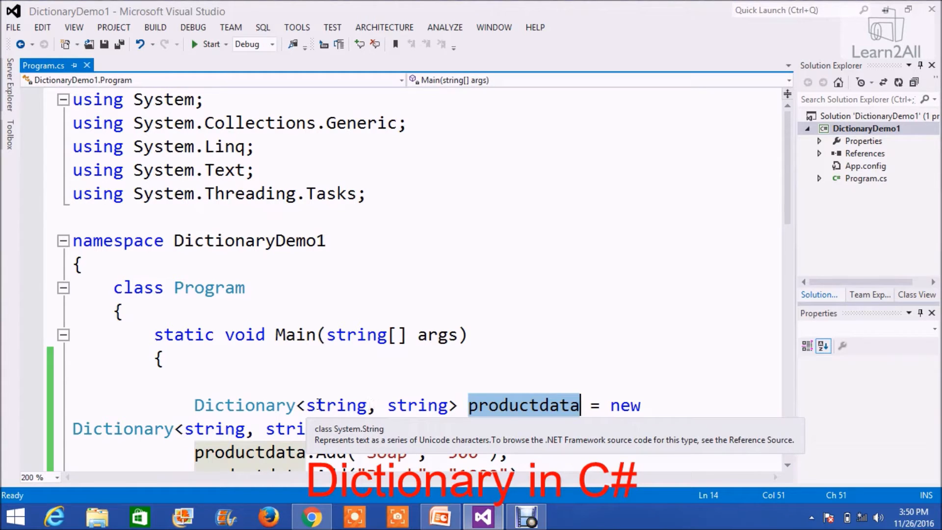
pyautogui.doubleClick(337, 404)
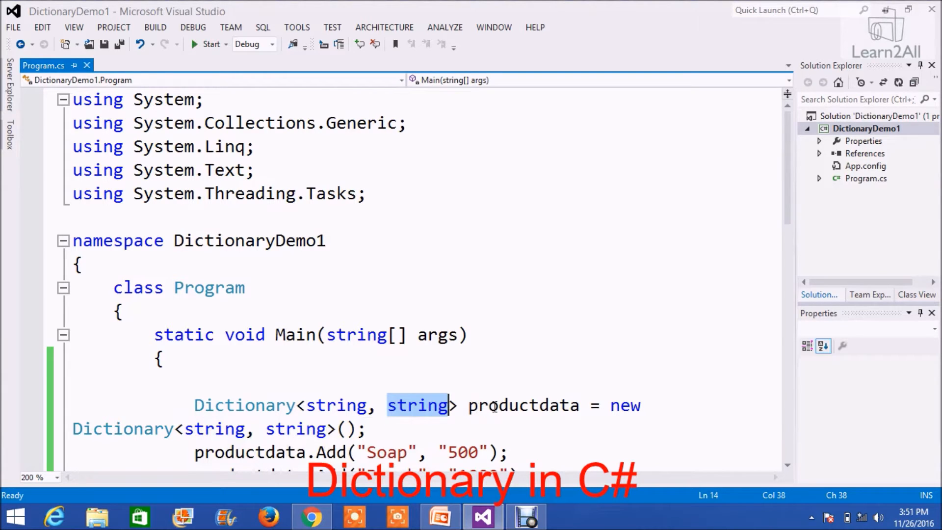
pyautogui.moveTo(416, 404)
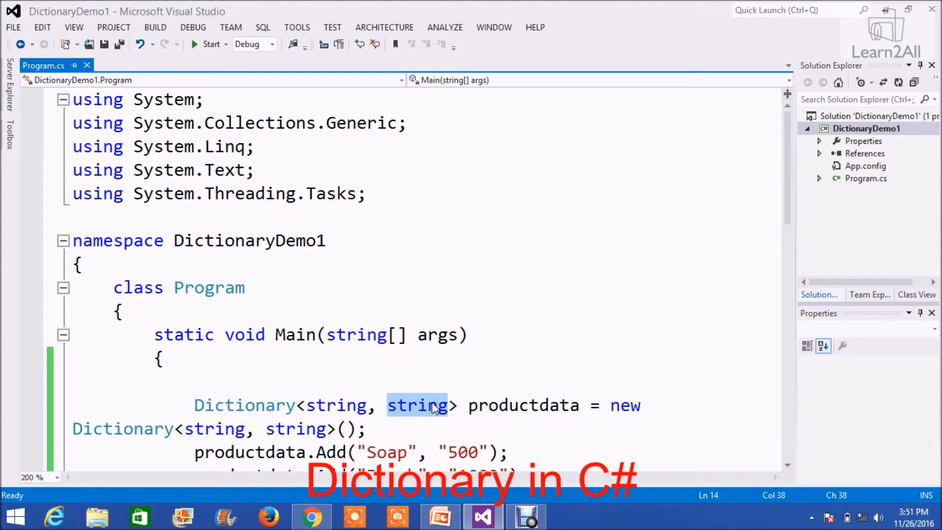
pyautogui.moveTo(401, 419)
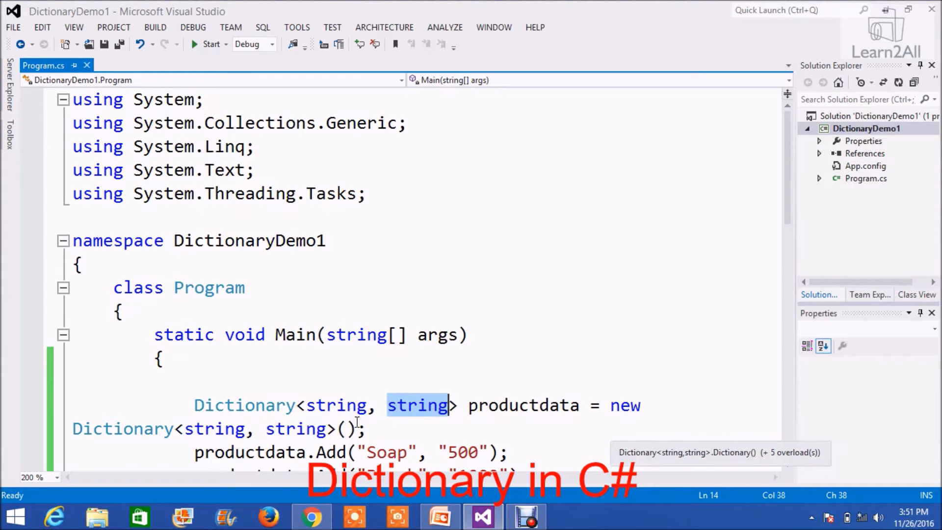
pyautogui.moveTo(423, 414)
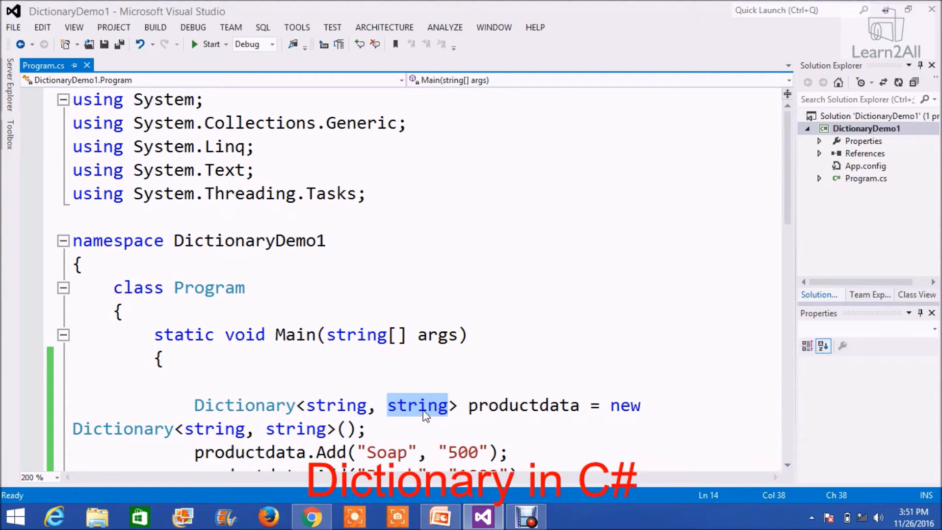
pyautogui.moveTo(418, 405)
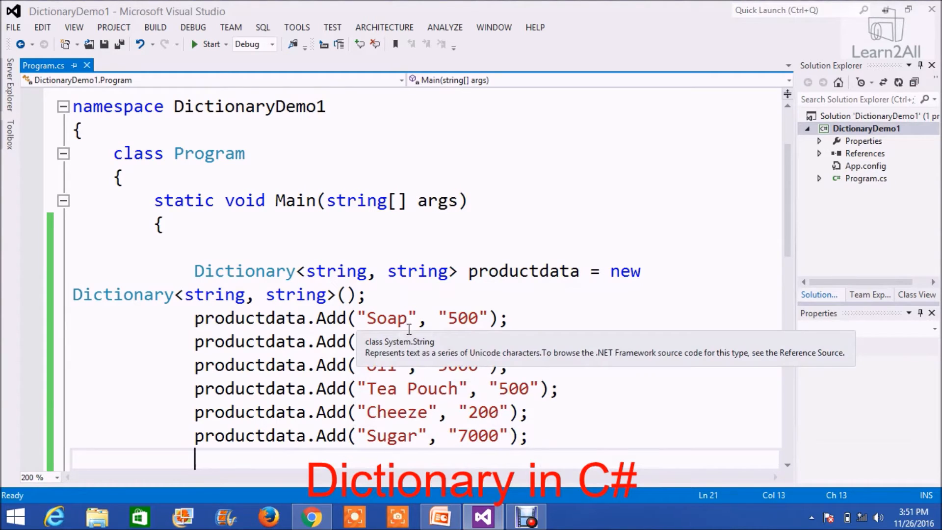
pyautogui.doubleClick(522, 270)
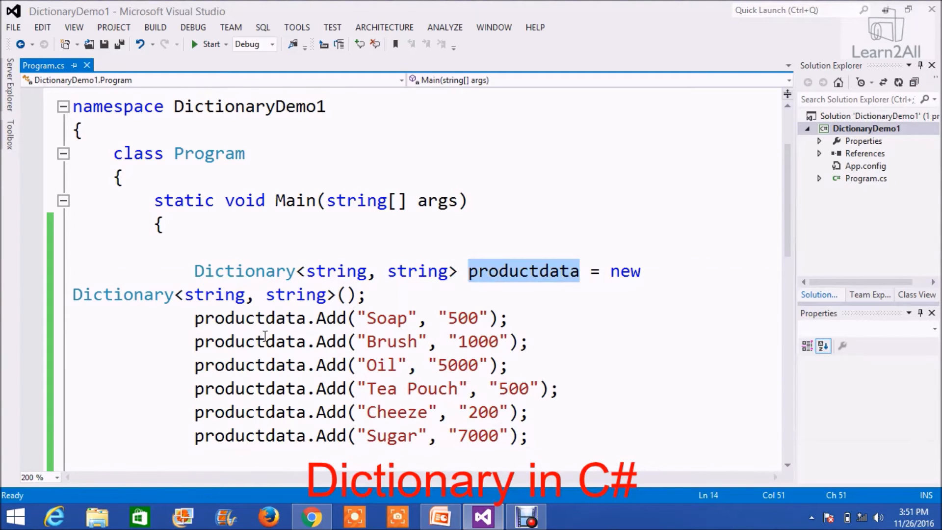
pyautogui.click(379, 318)
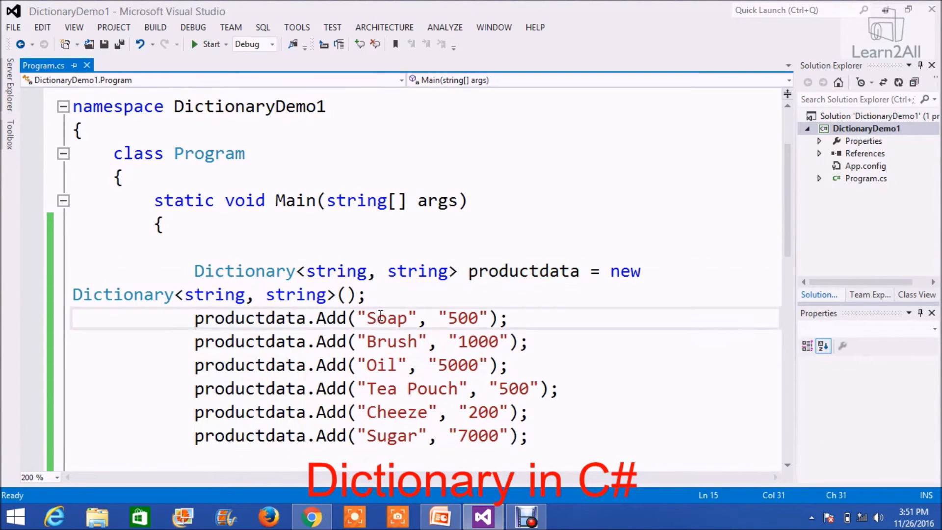
pyautogui.doubleClick(462, 318)
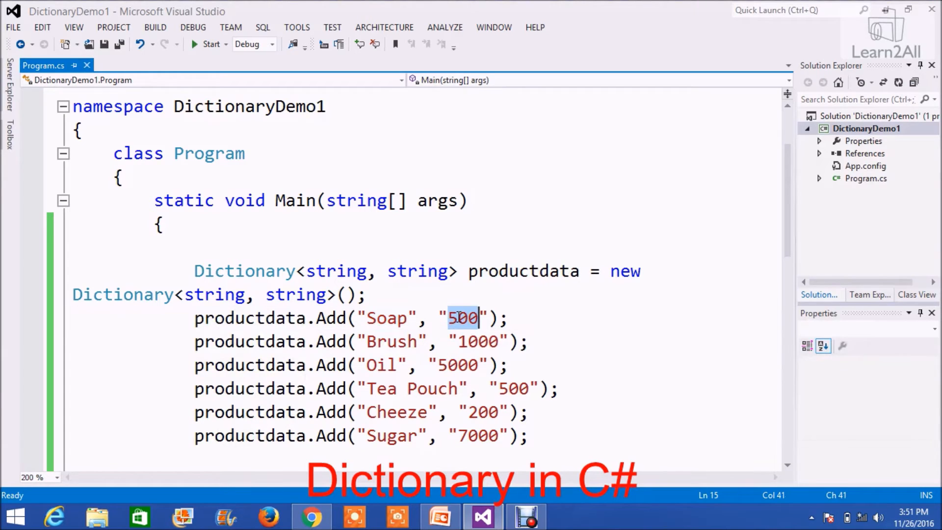
pyautogui.moveTo(417, 271)
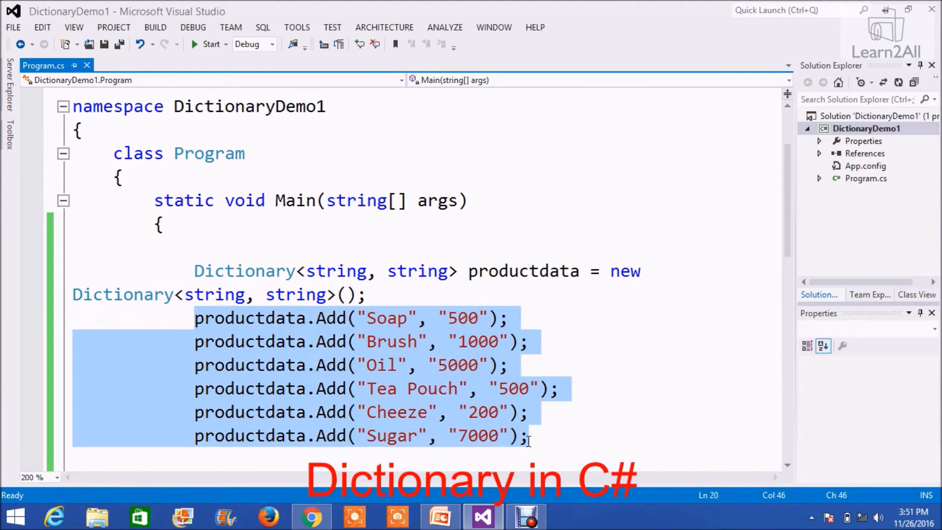
pyautogui.click(591, 364)
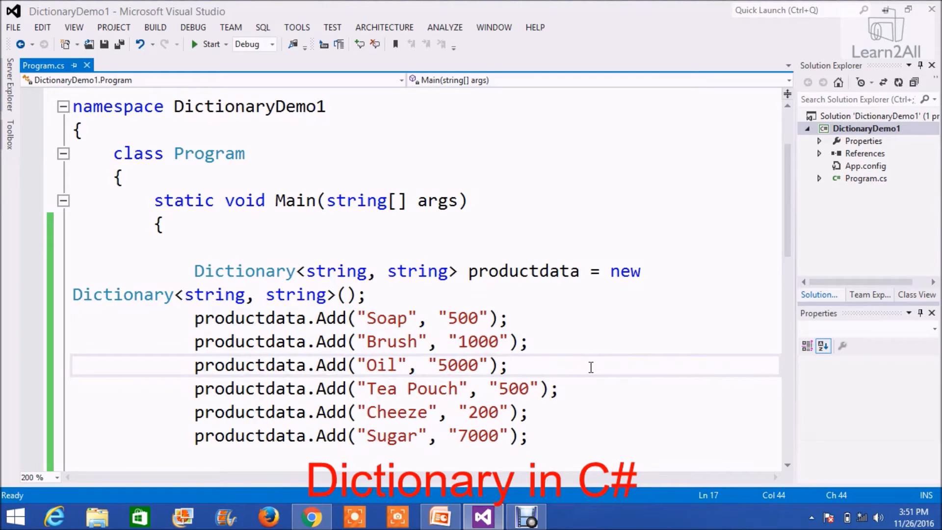
# Step: Debug past the Add calls to the foreach and expand productdata's six entries
pyautogui.click(209, 44)
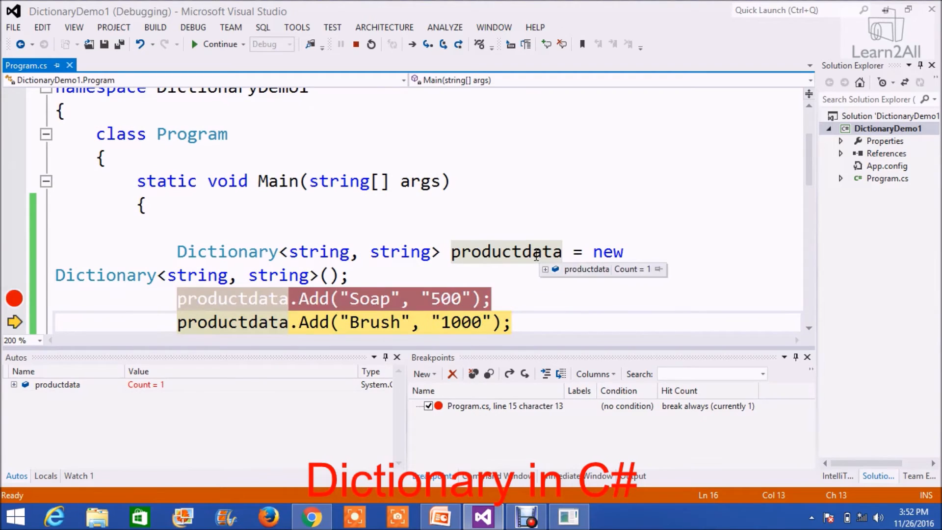
pyautogui.click(546, 269)
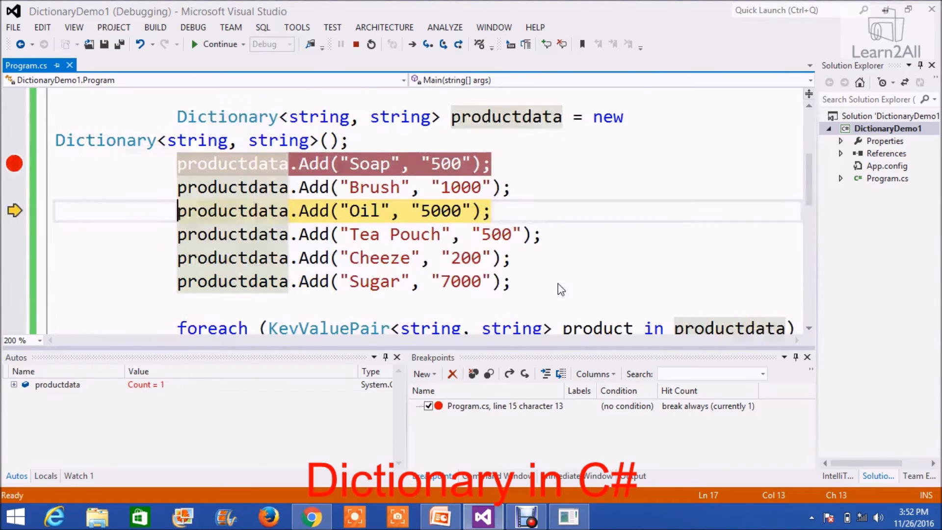
pyautogui.press('F10')
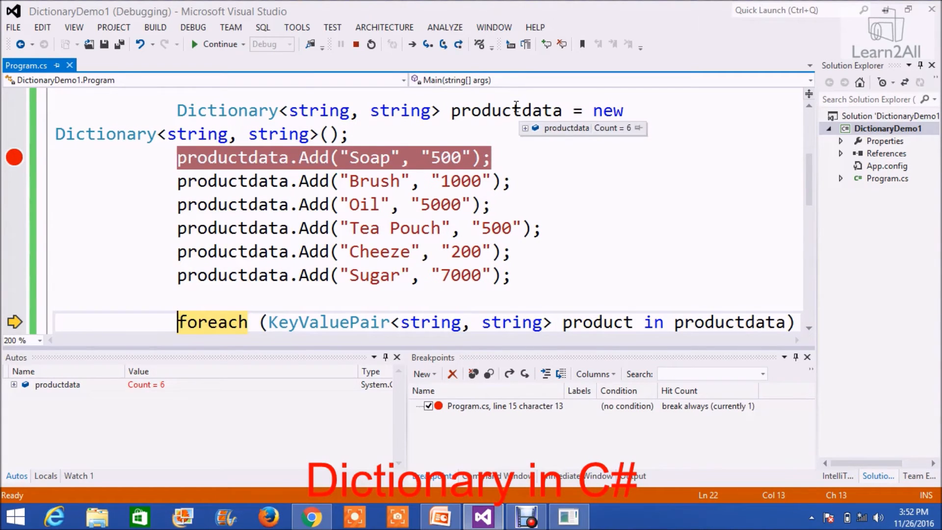
pyautogui.click(524, 128)
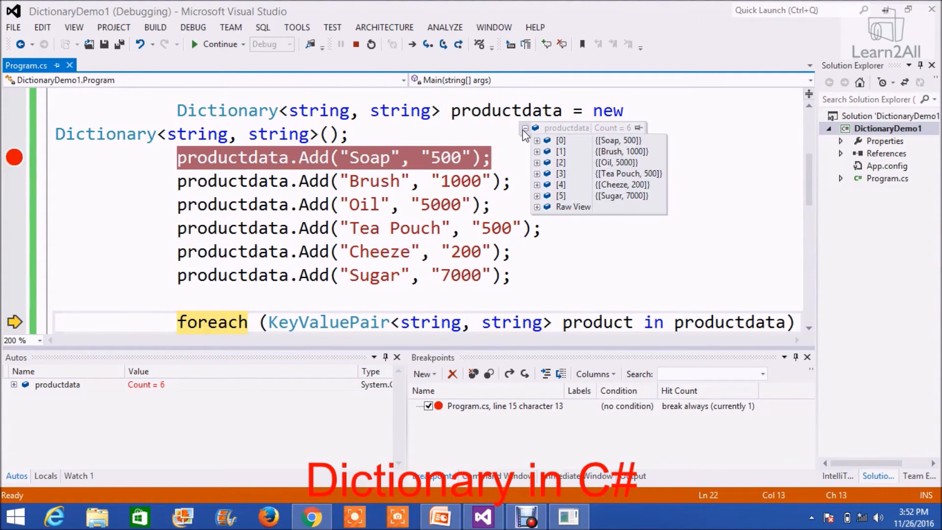
pyautogui.click(537, 140)
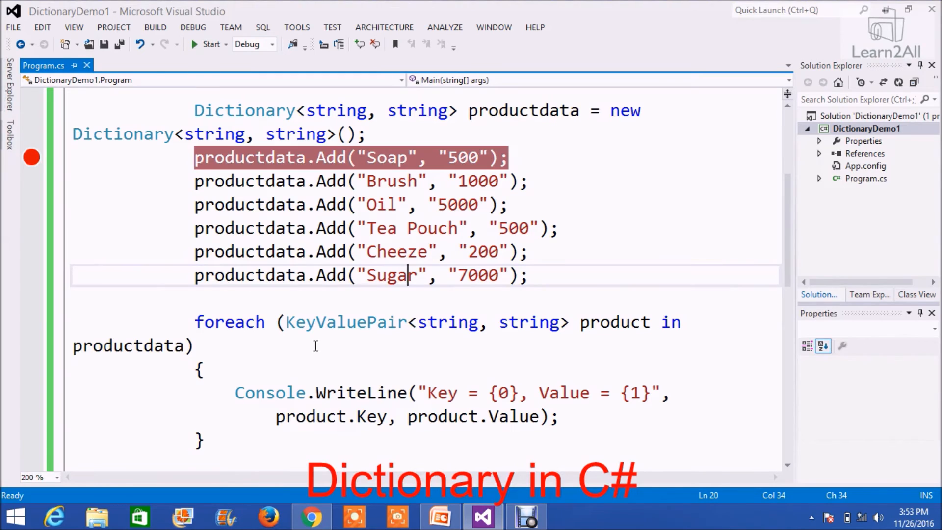
# Step: Review the foreach over productdata and run DictionaryDemo1 to print six Key/Value lines
pyautogui.doubleClick(346, 322)
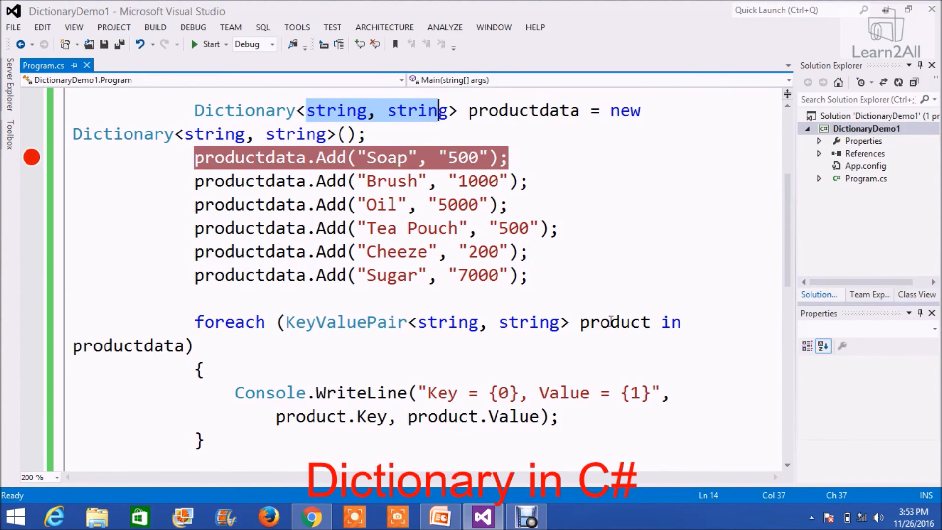
pyautogui.click(159, 346)
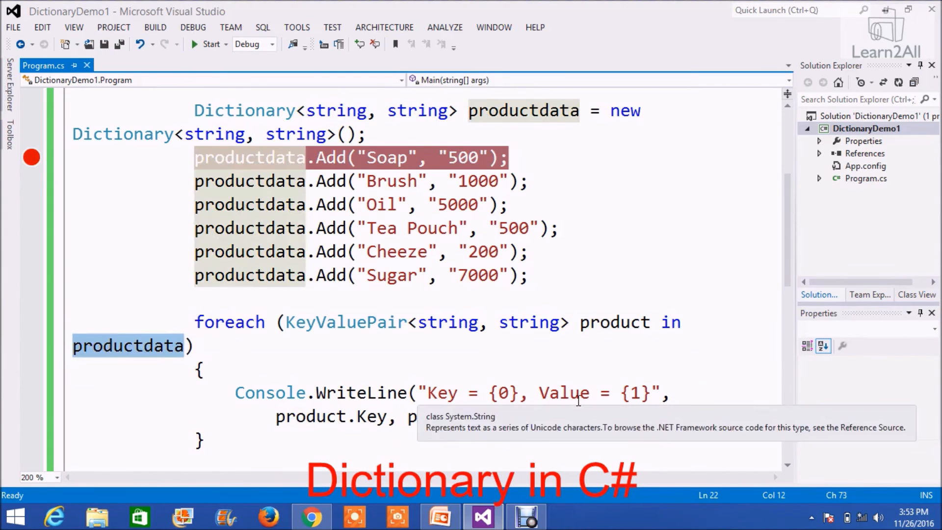
pyautogui.moveTo(420, 378)
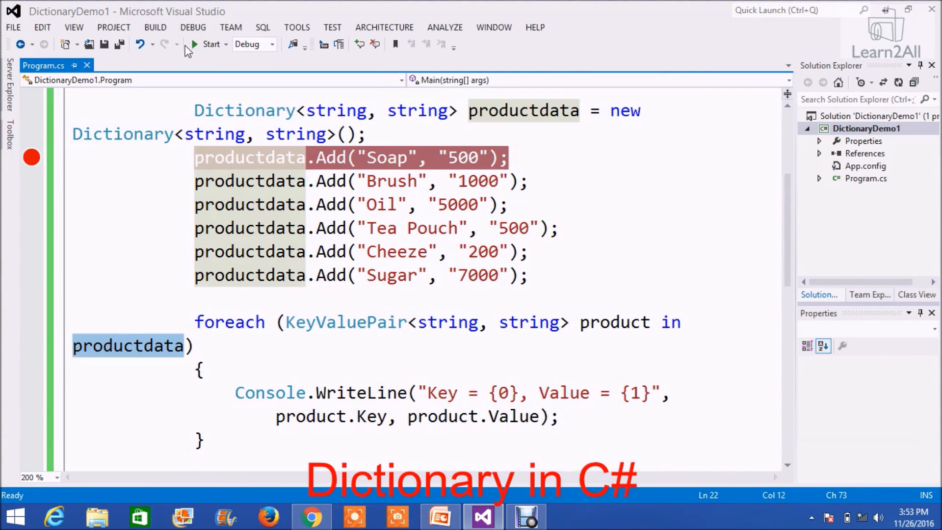
pyautogui.click(210, 43)
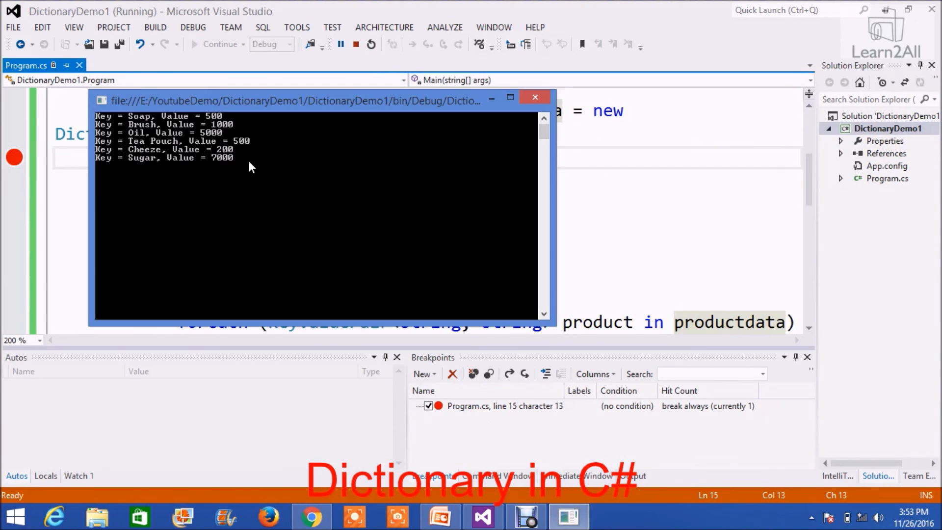